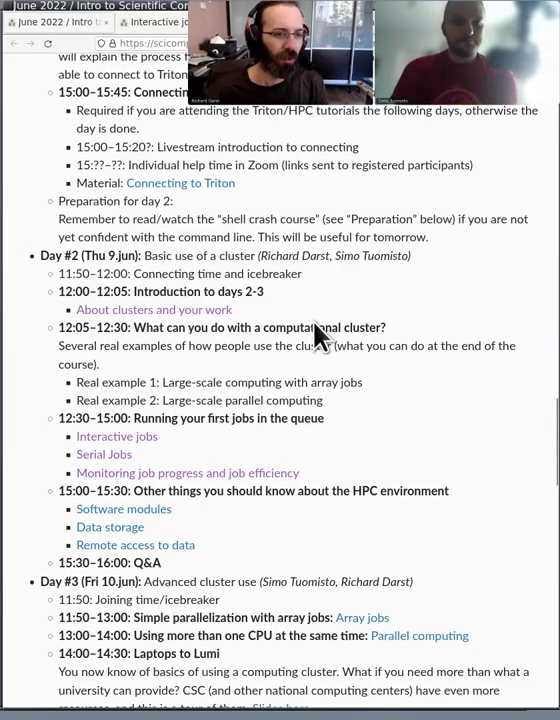
Scroll the Software modules tutorial from the introduction down to 'Type-along: Where is Matlab?'.
scroll("down", 3)
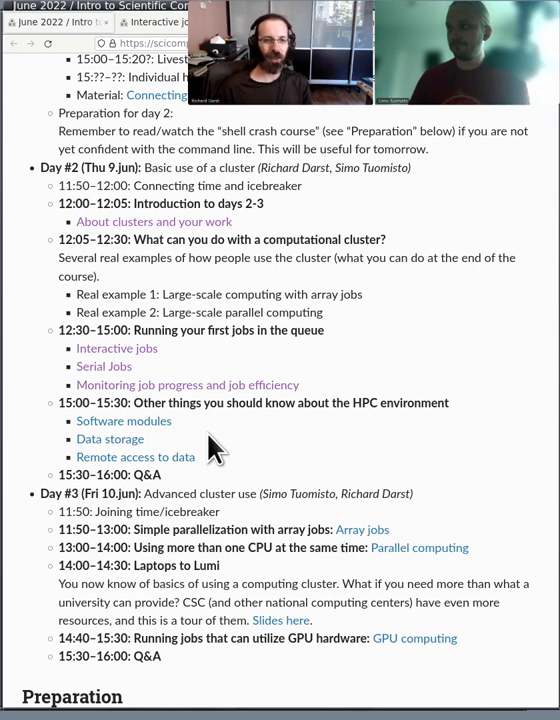
mouse_move(200, 437)
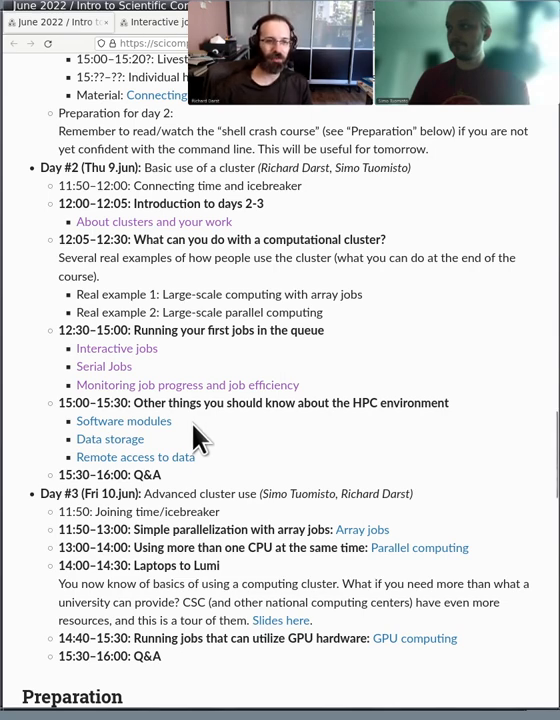
mouse_move(248, 472)
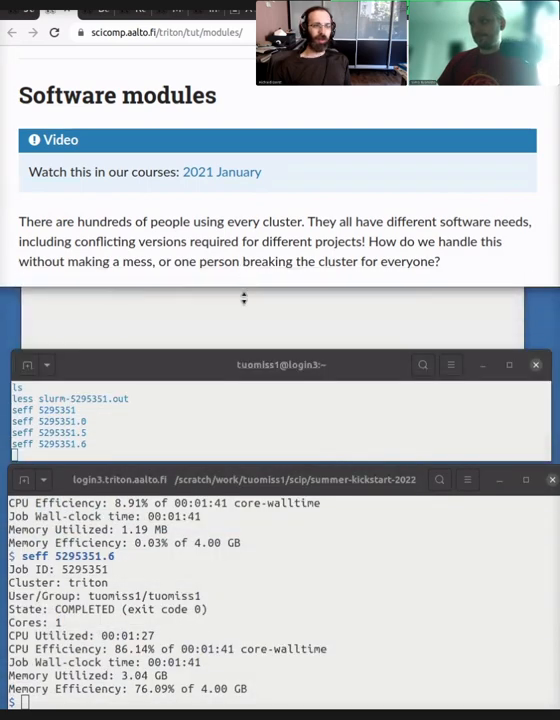
scroll("down", 3)
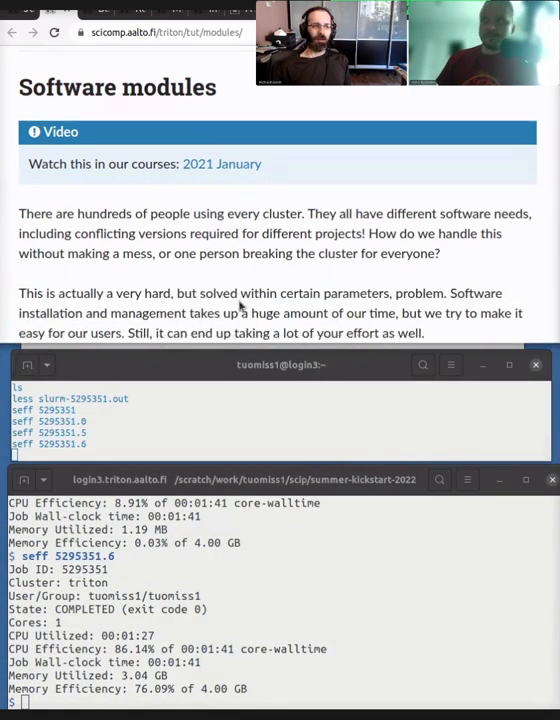
scroll("down", 3)
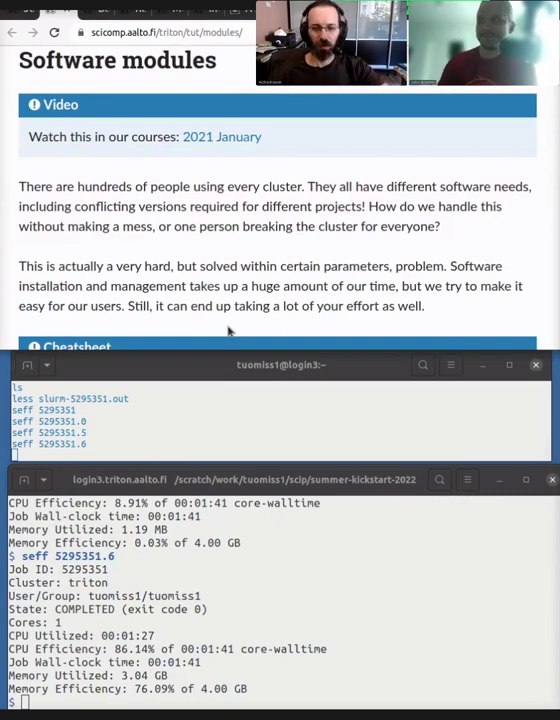
scroll("down", 3)
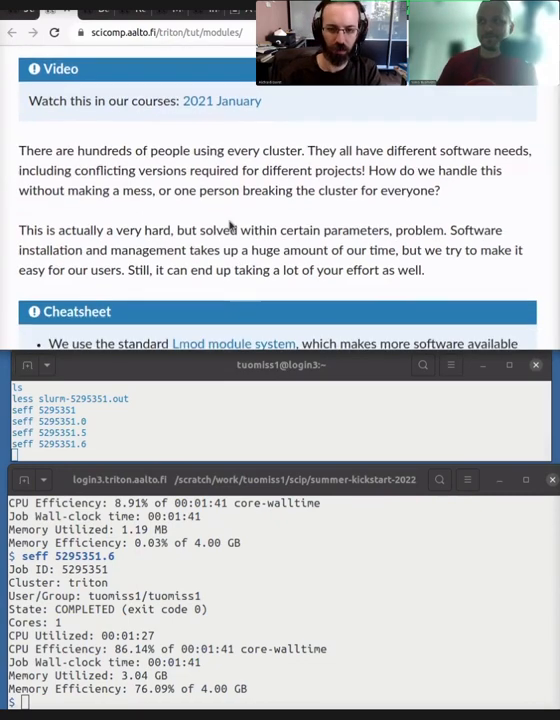
scroll("down", 3)
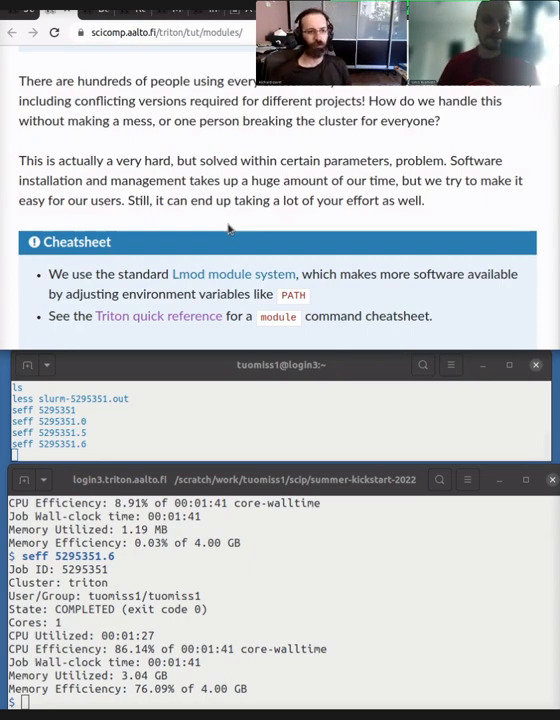
scroll("down", 3)
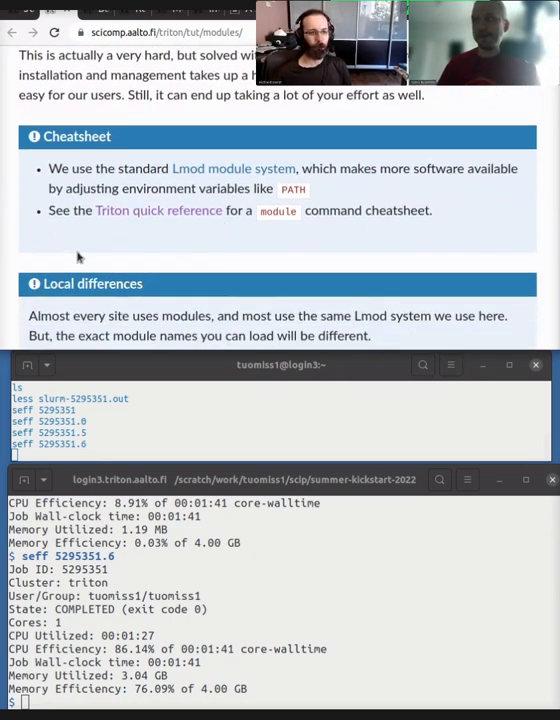
scroll("down", 3)
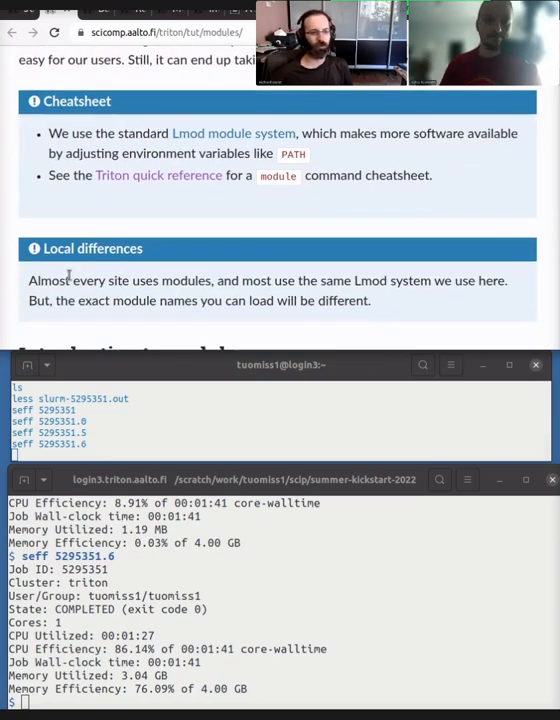
scroll("down", 3)
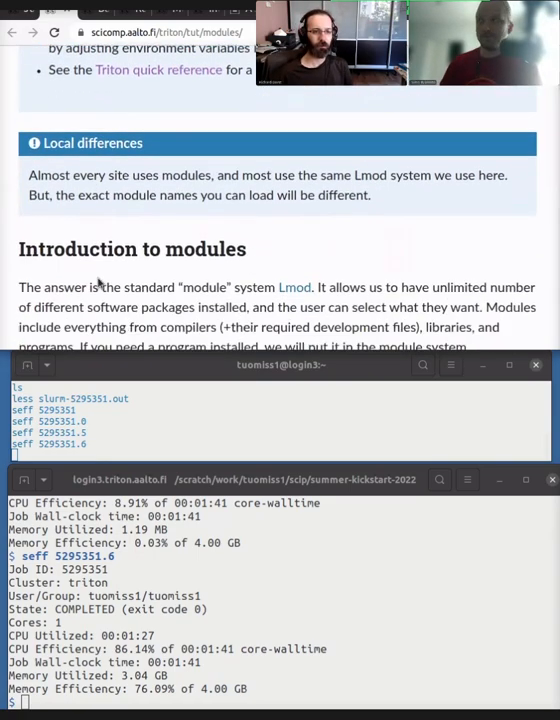
scroll("down", 3)
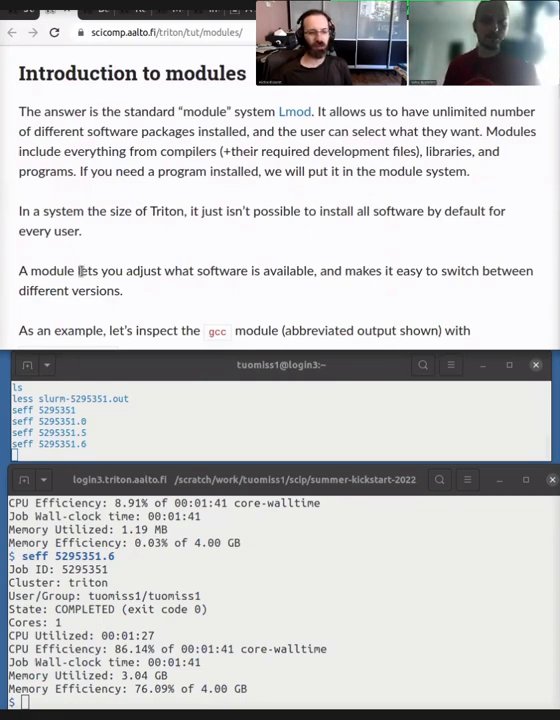
scroll("down", 3)
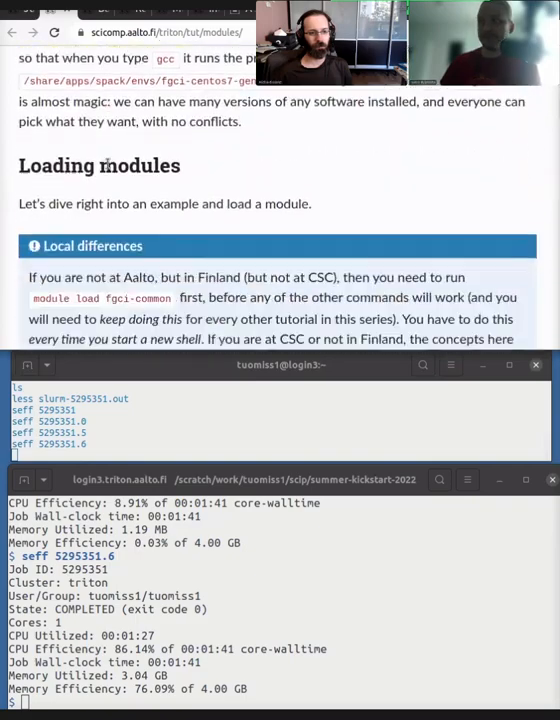
scroll("down", 3)
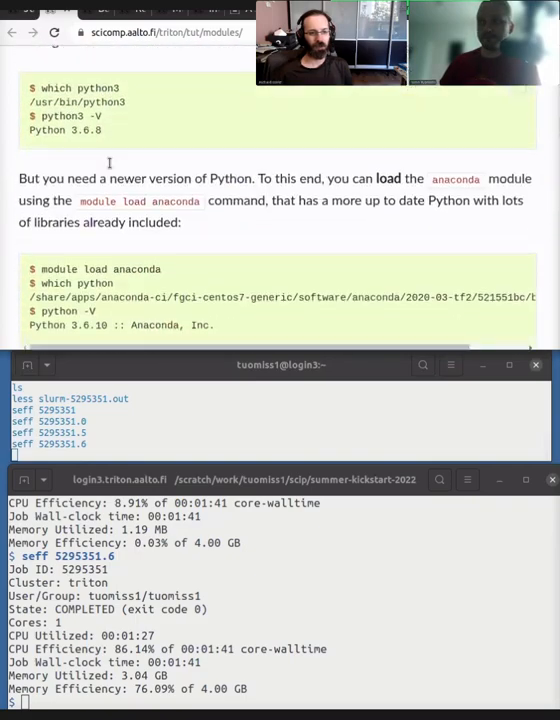
scroll("down", 3)
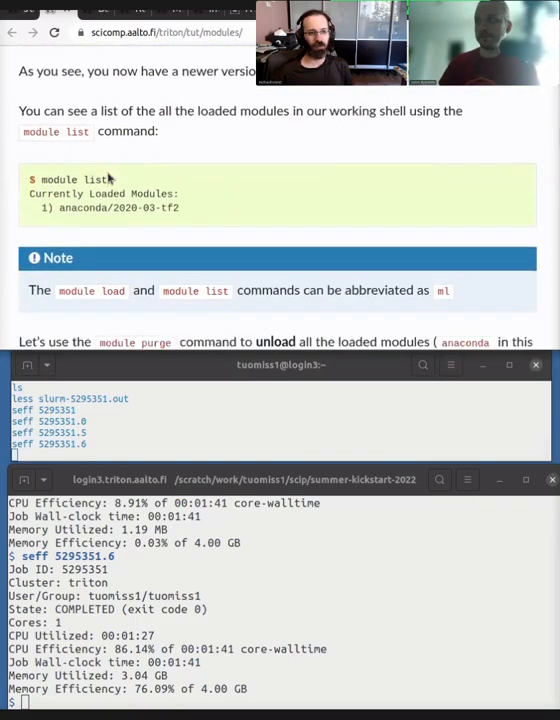
scroll("down", 3)
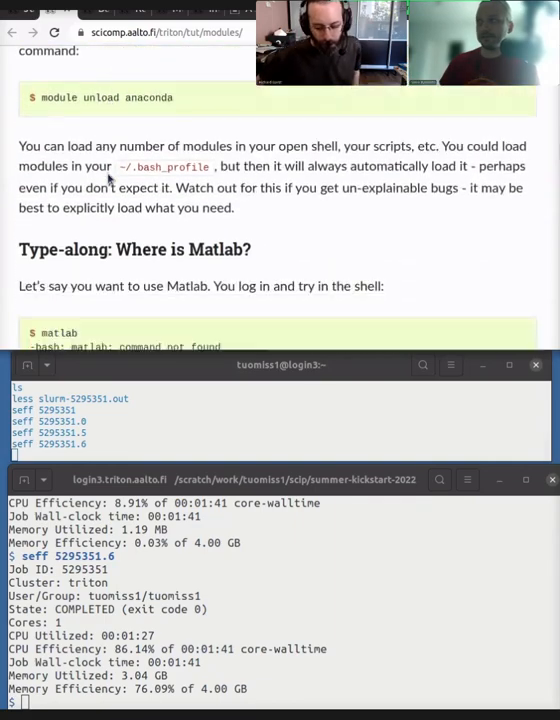
scroll("down", 3)
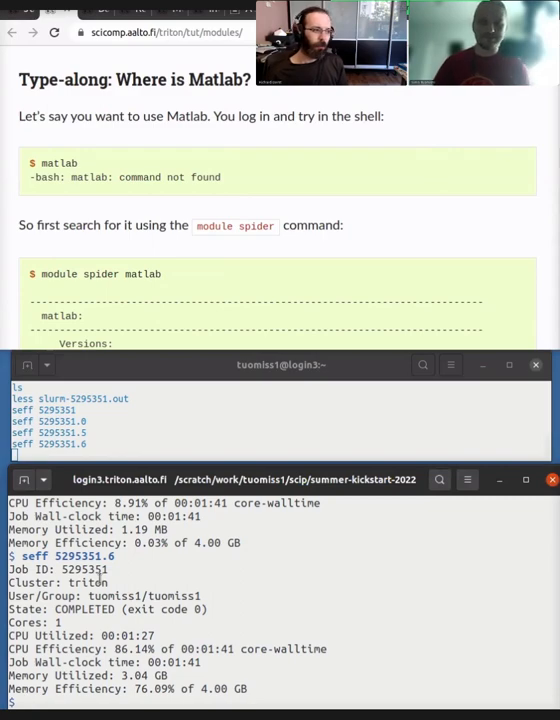
Run matlab to see 'command not found', then list matlab modules r2012a to r2019b.
type("matlab")
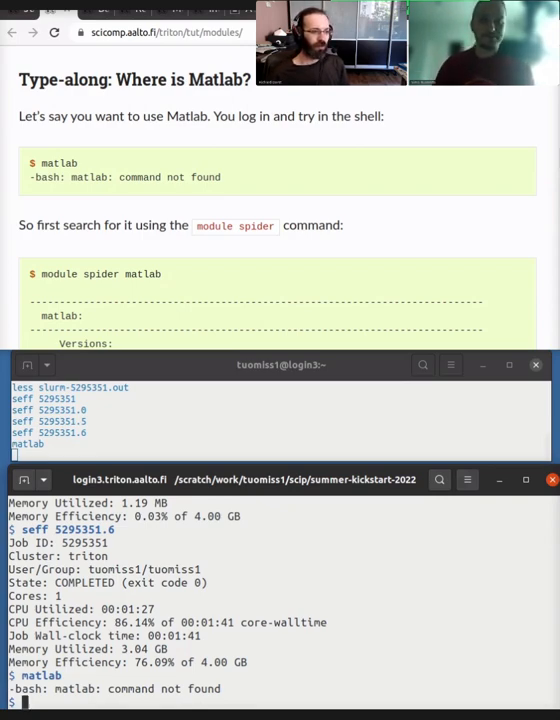
type("module load")
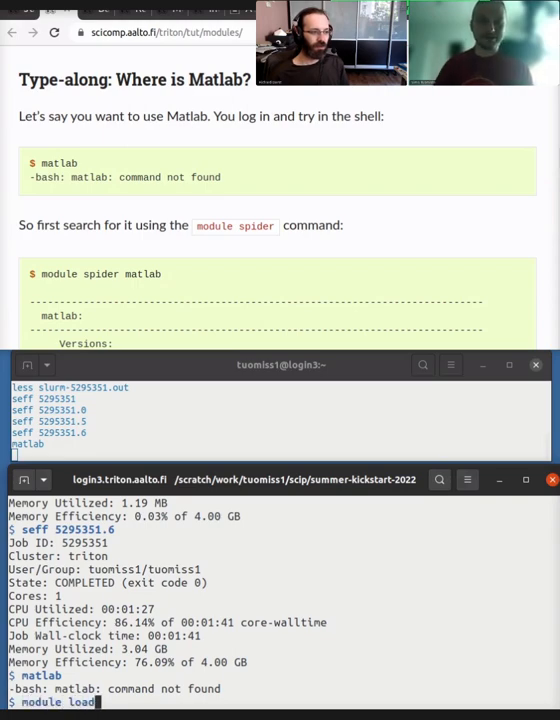
type("matlab")
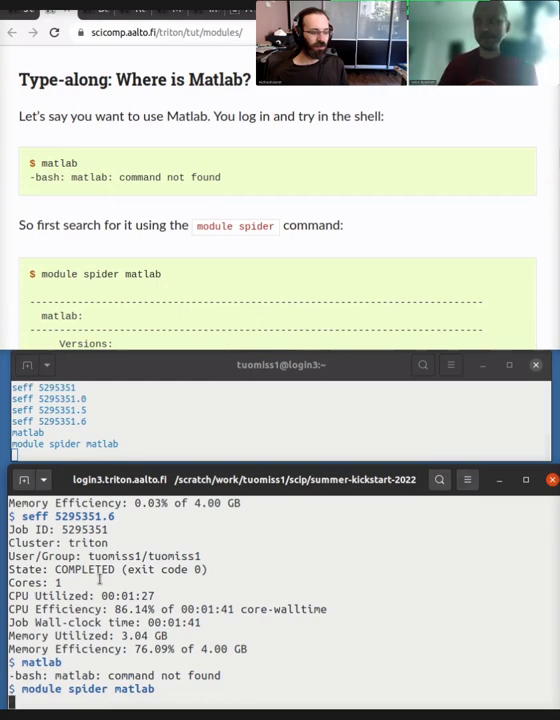
mouse_move(242, 470)
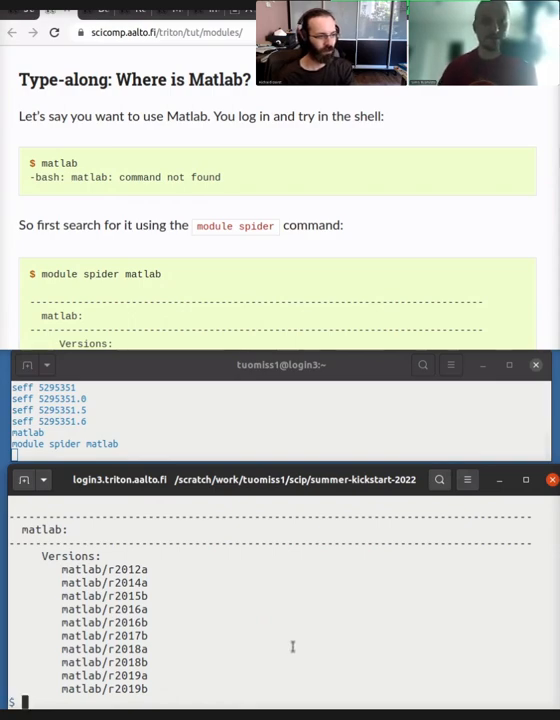
Load the matlab module and confirm with which that it lives at /share/apps/matlab/R2021a/bin/matlab.
type("mod")
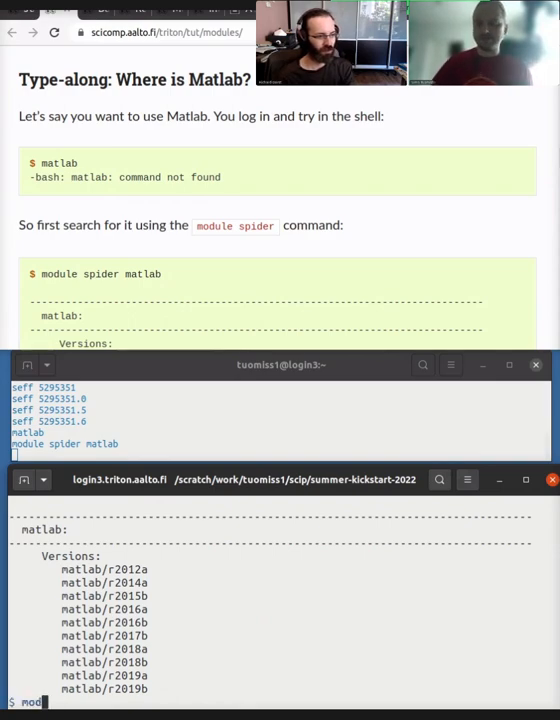
type("module load matlaab")
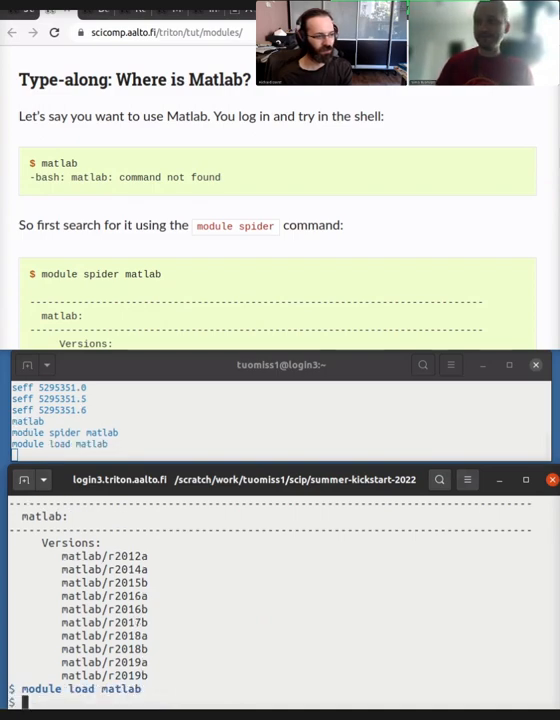
type("which")
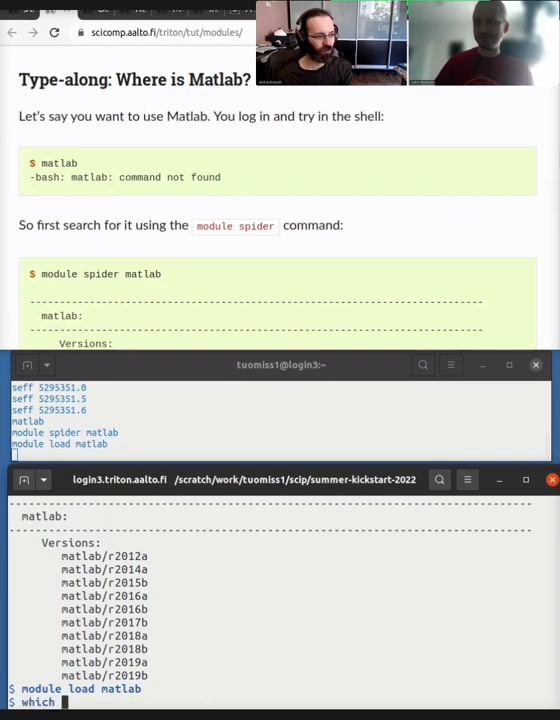
type("matlab")
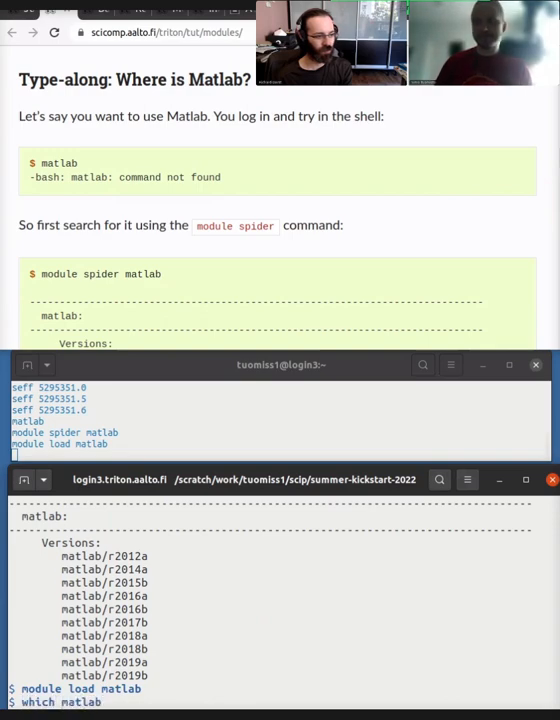
key("Return")
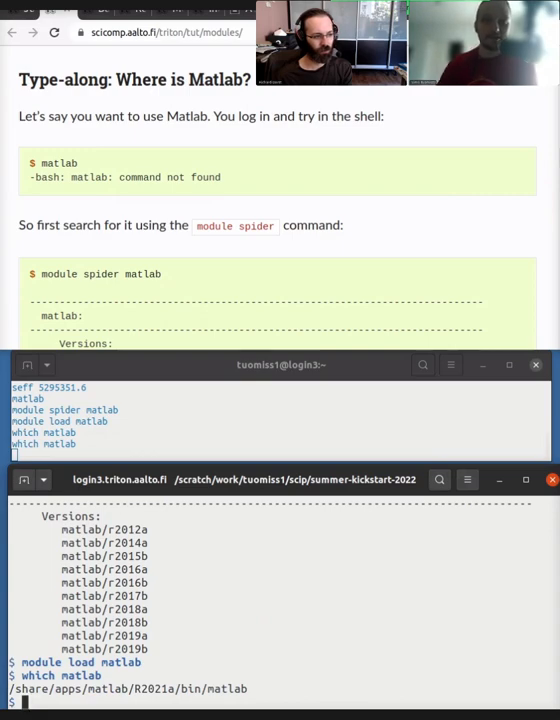
mouse_move(45, 699)
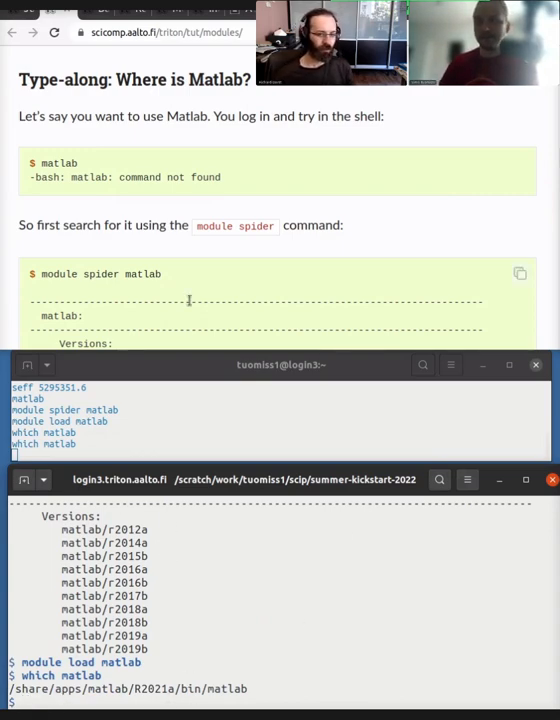
Scroll through the Where is Matlab and Where is R type-alongs, then back to the page top.
scroll("down", 3)
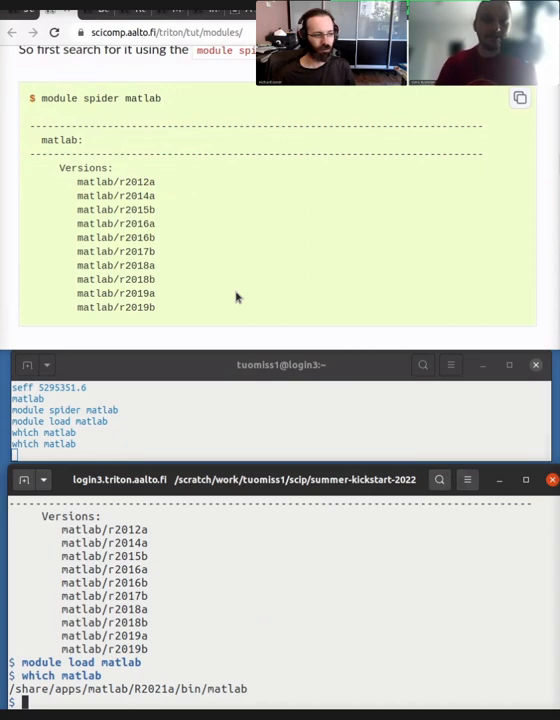
mouse_move(240, 261)
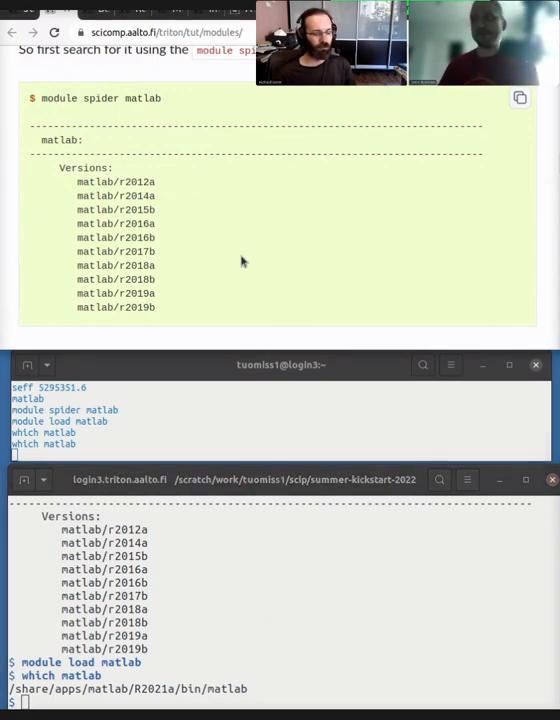
scroll("down", 3)
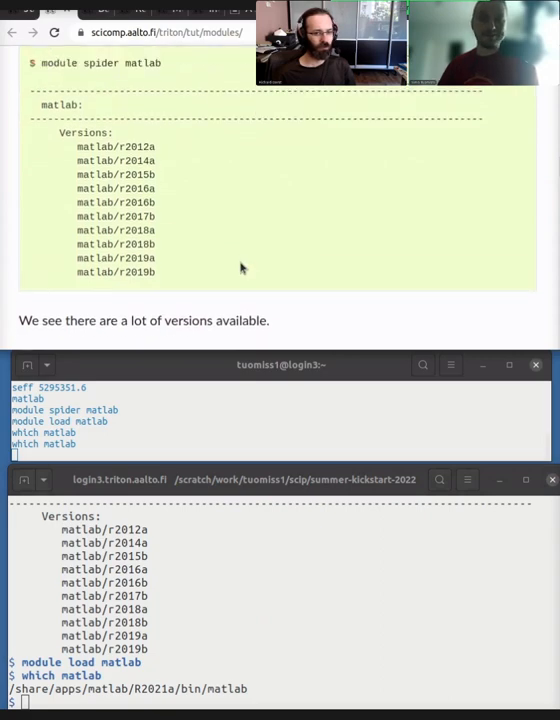
mouse_move(185, 347)
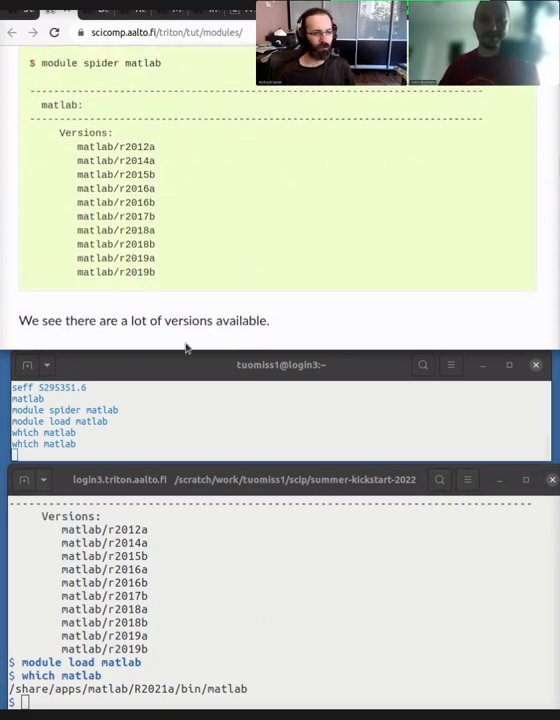
mouse_move(222, 252)
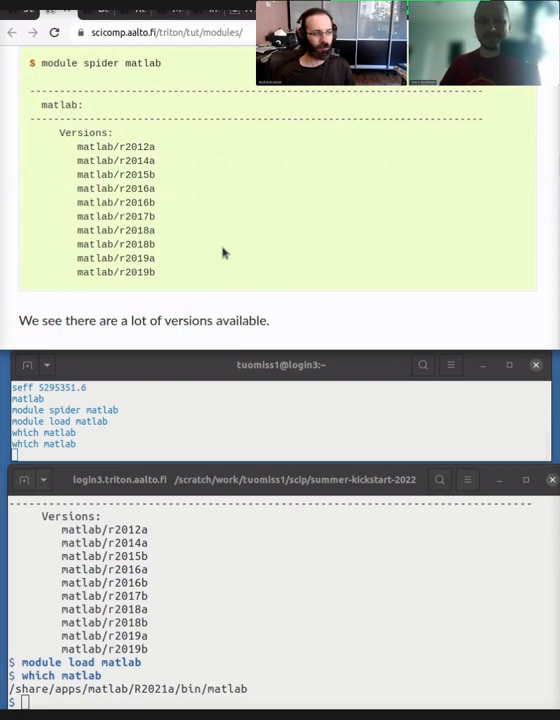
mouse_move(230, 254)
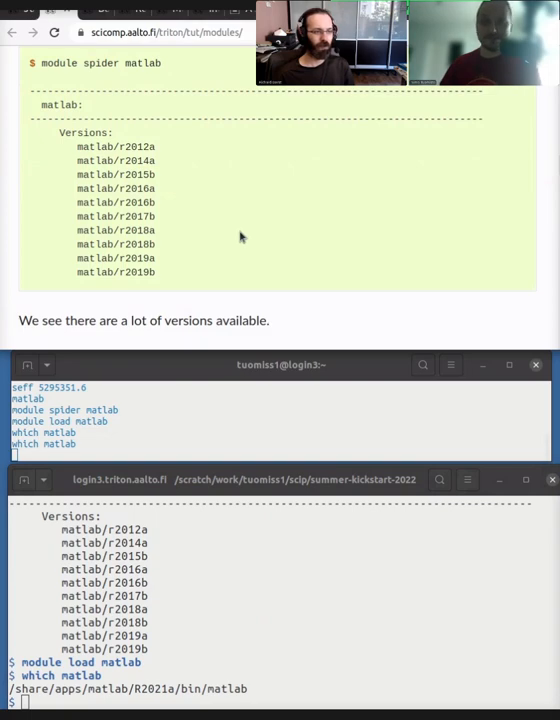
scroll("down", 3)
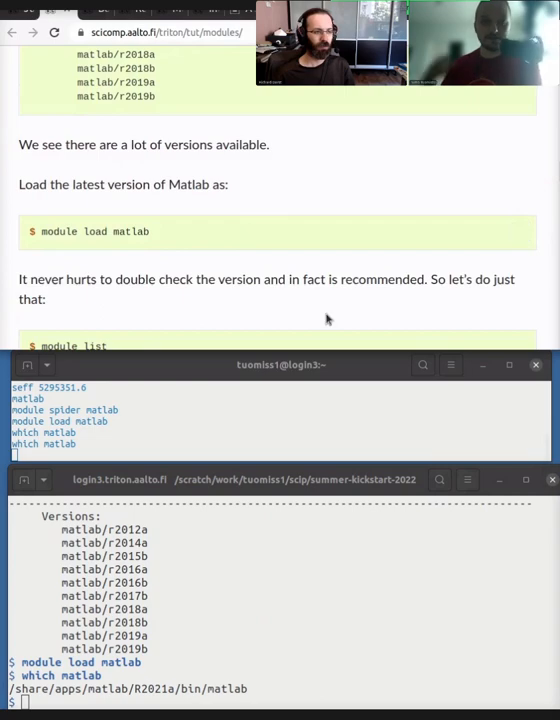
mouse_move(340, 283)
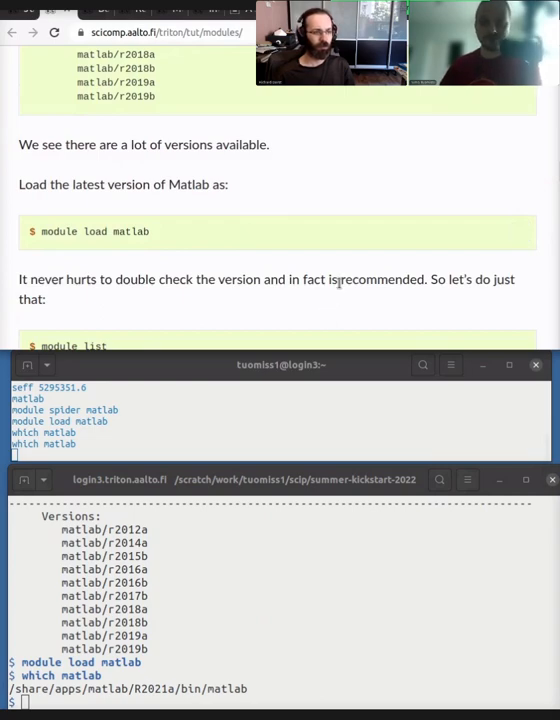
scroll("down", 3)
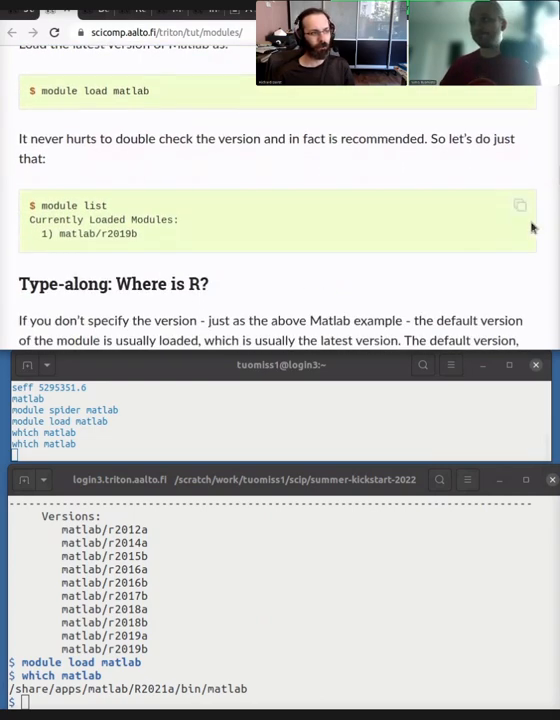
scroll("down", 3)
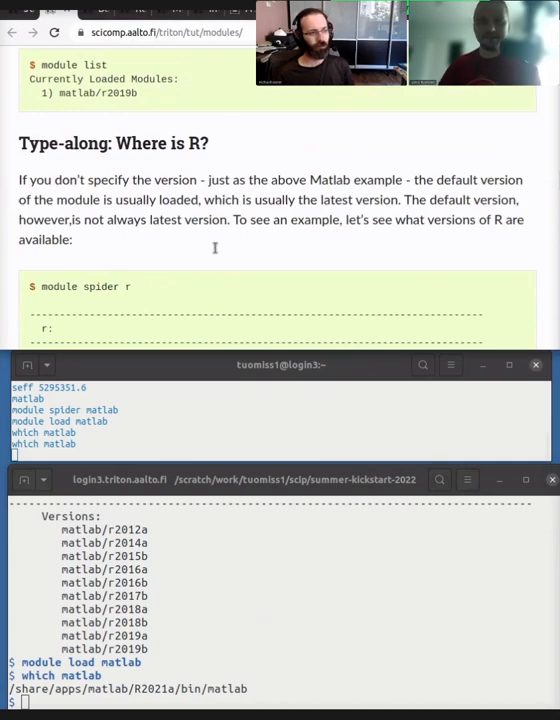
mouse_move(193, 101)
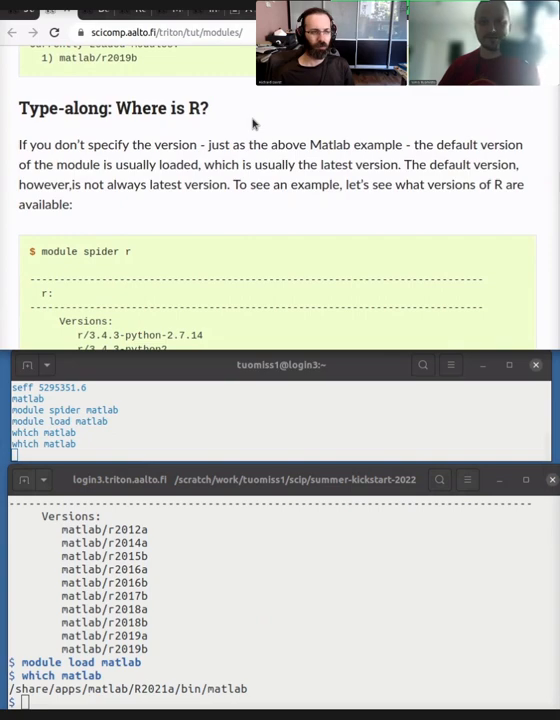
scroll("down", 3)
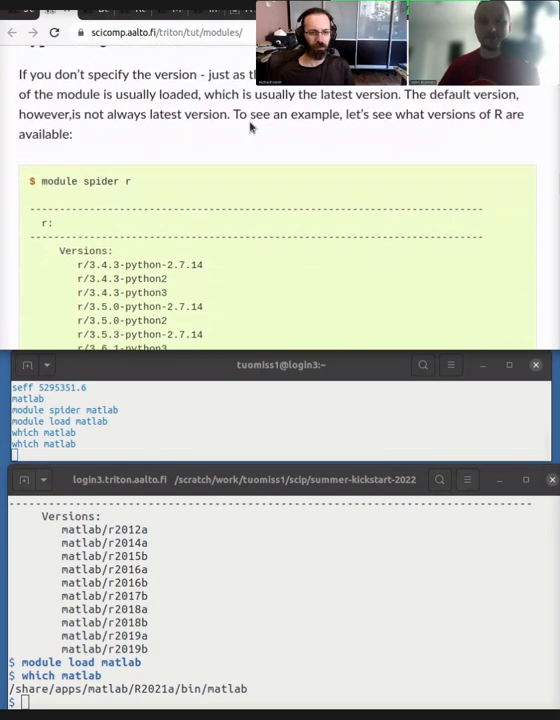
scroll("down", 3)
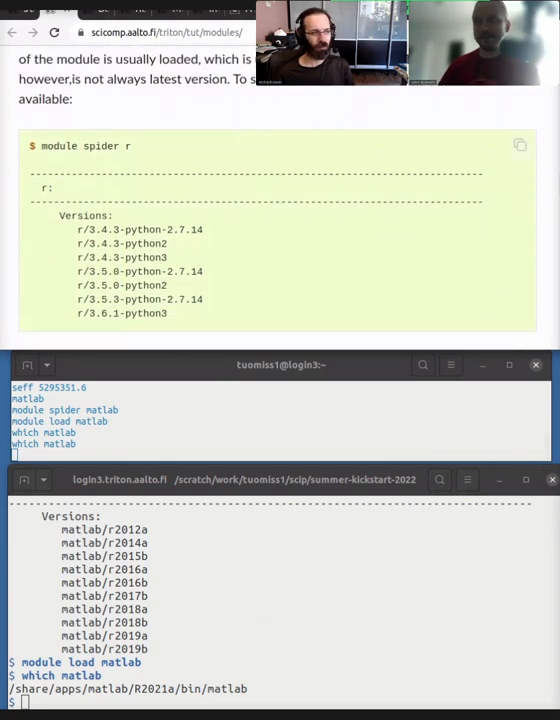
scroll("down", 3)
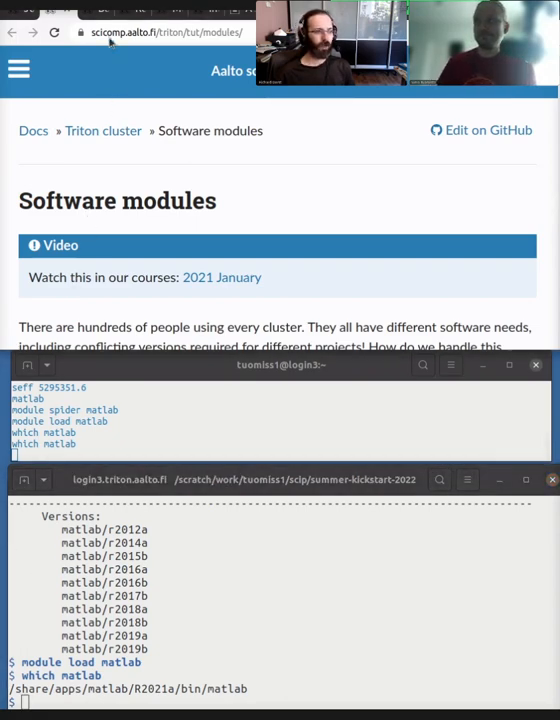
mouse_move(134, 140)
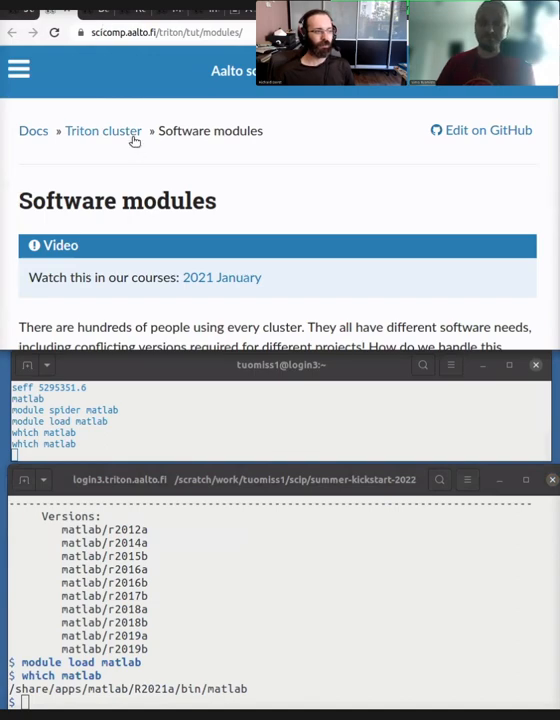
mouse_move(267, 240)
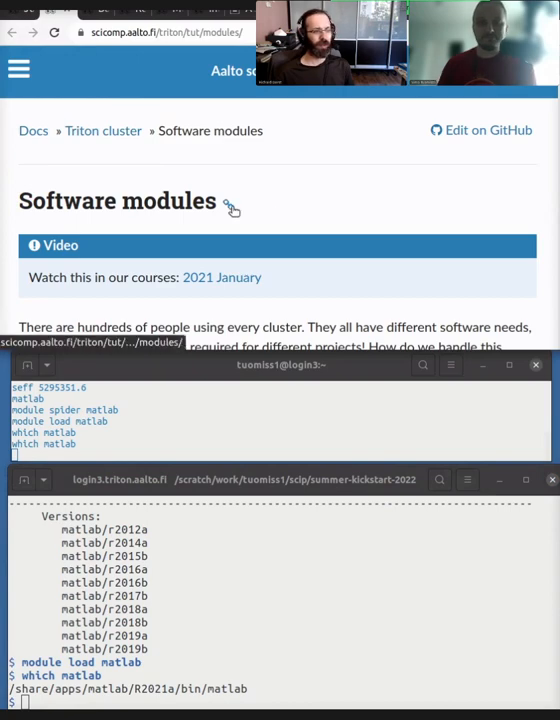
mouse_move(231, 207)
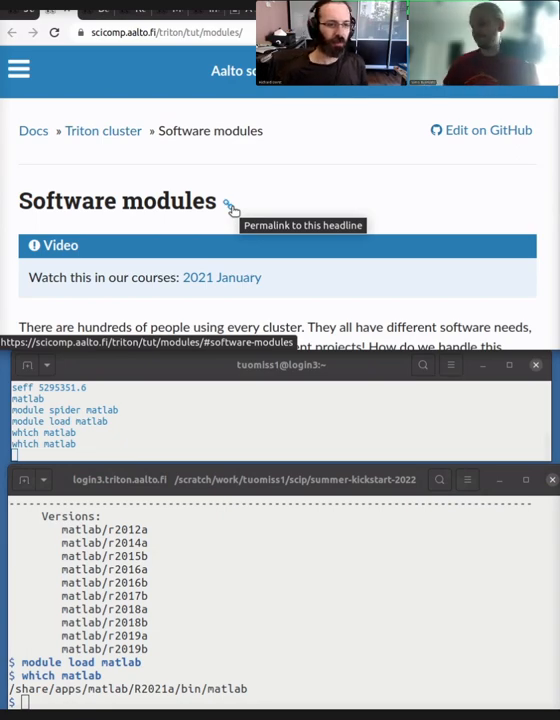
Go back to the kickstart schedule listing Software modules, Data storage and Remote access to data.
left_click(16, 33)
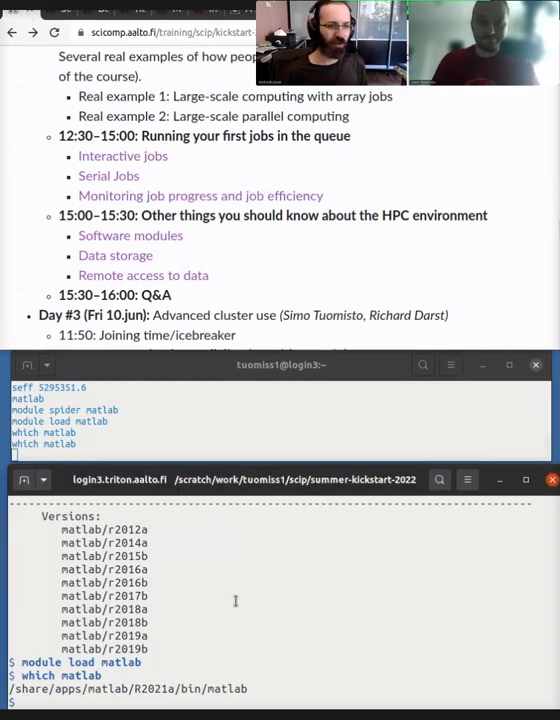
Run module purge on Triton to unload all modules.
type("module purge")
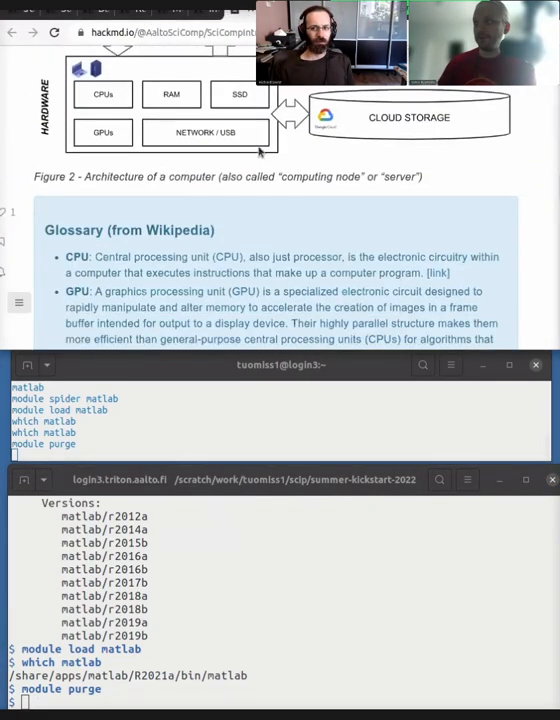
Scroll the HackMD notes to Figure 3 showing the three types of remote computing.
scroll("down", 3)
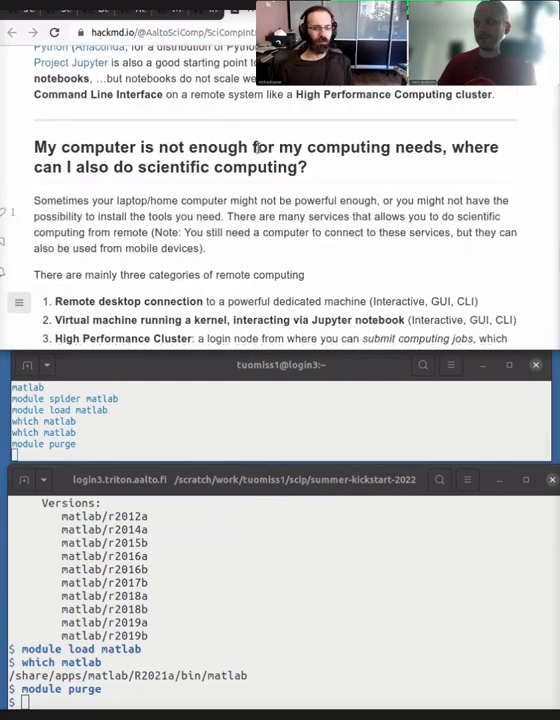
scroll("down", 3)
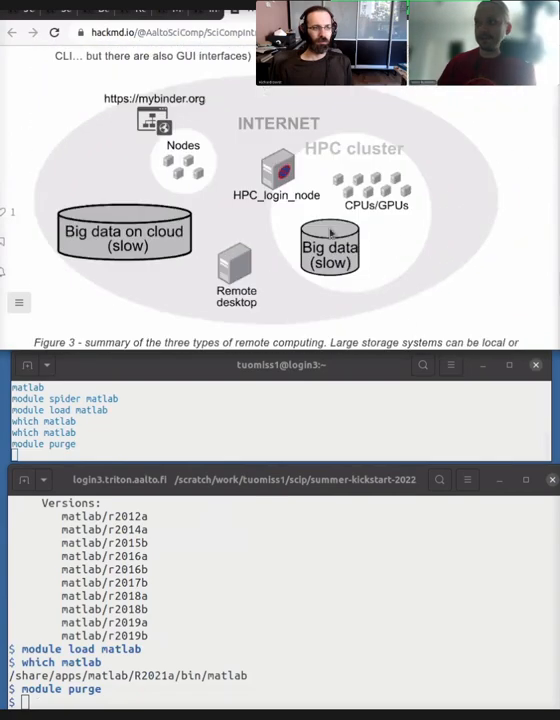
mouse_move(336, 284)
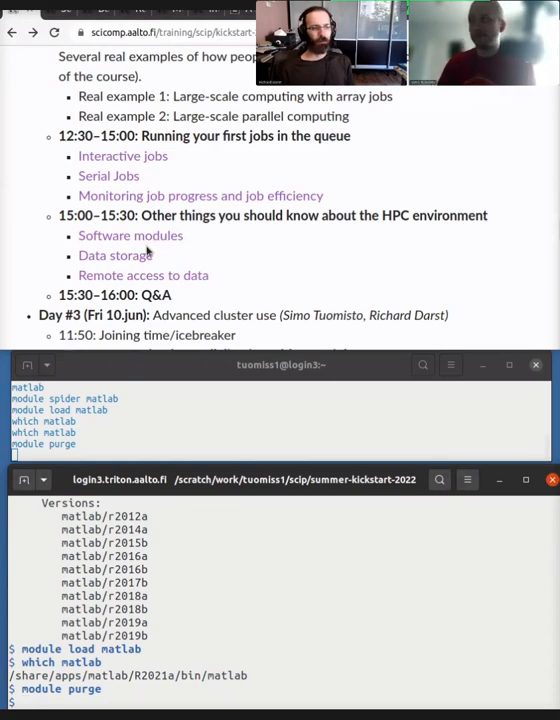
Change to $WRKDIR, confirm /scratch/work/tuomiss1 with pwd, and return with cd -.
type("cd $WRKDIR")
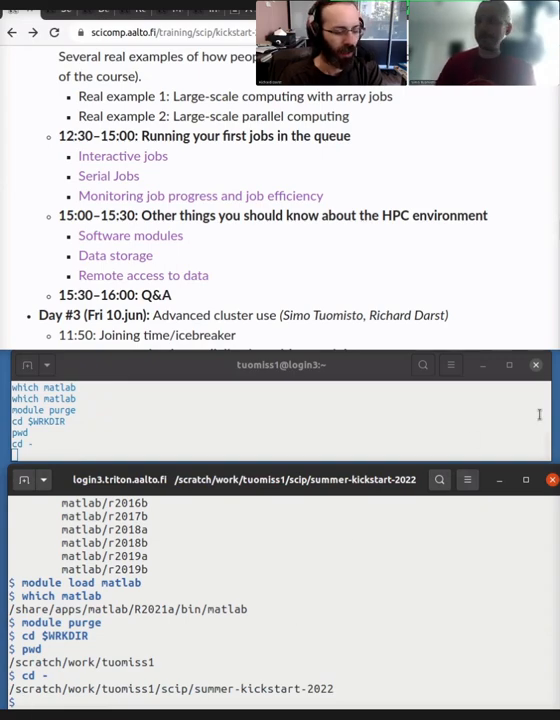
mouse_move(115, 255)
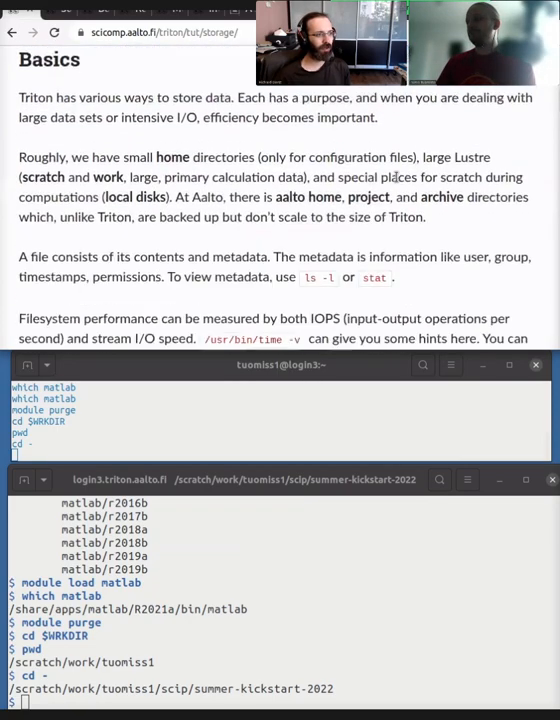
Scroll the storage table through Home, Work and Scratch to the Local temp, Local persistent and ramfs rows.
scroll("down", 3)
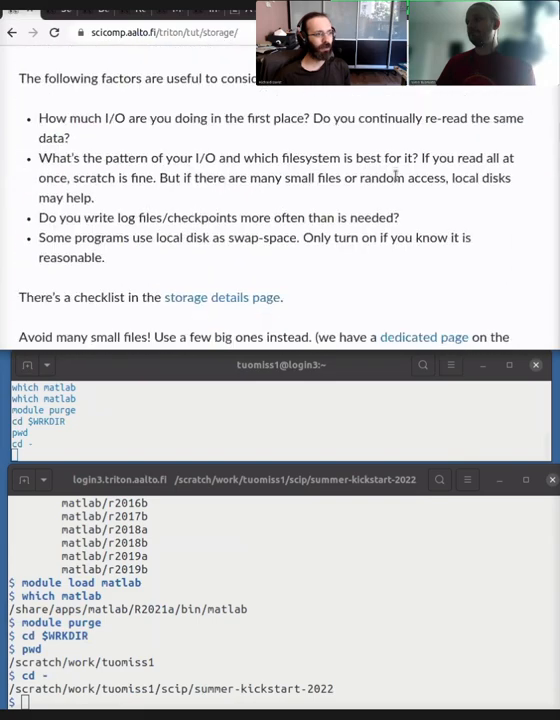
scroll("down", 3)
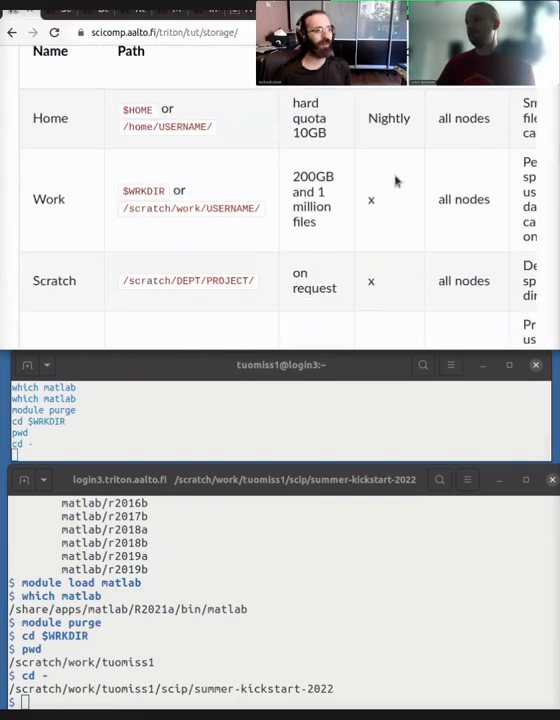
scroll("down", 3)
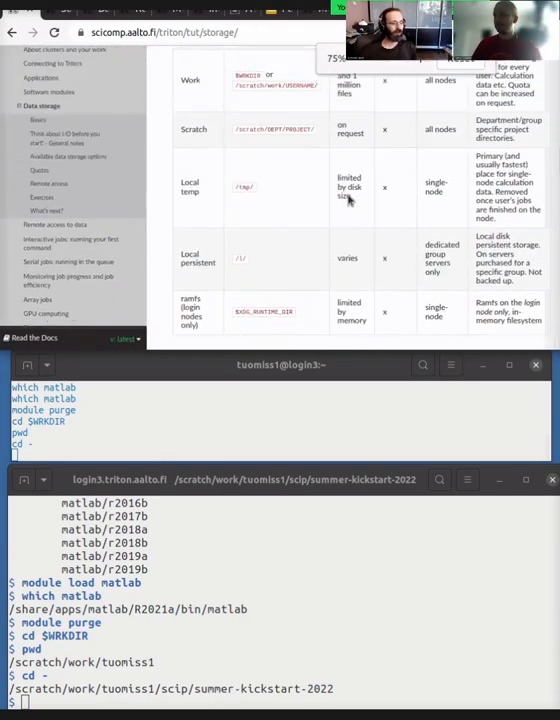
scroll("up", 3)
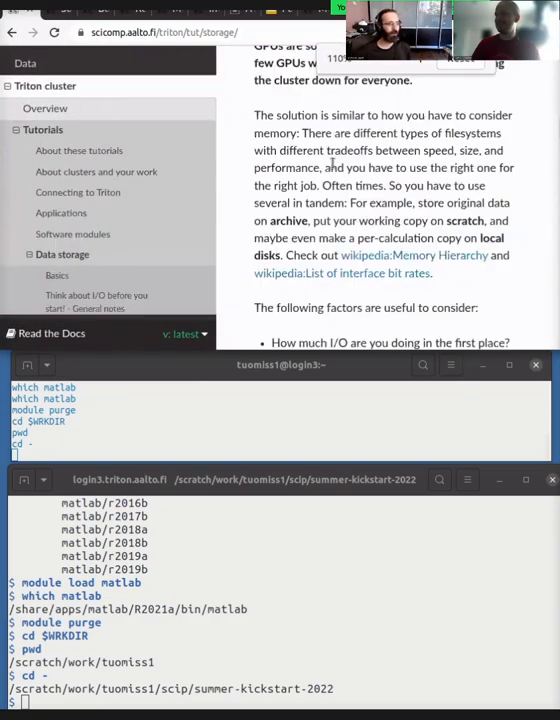
scroll("down", 3)
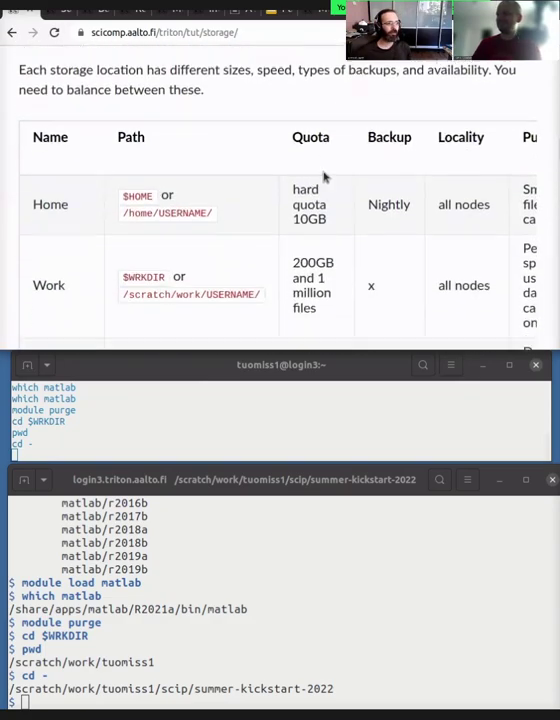
scroll("down", 3)
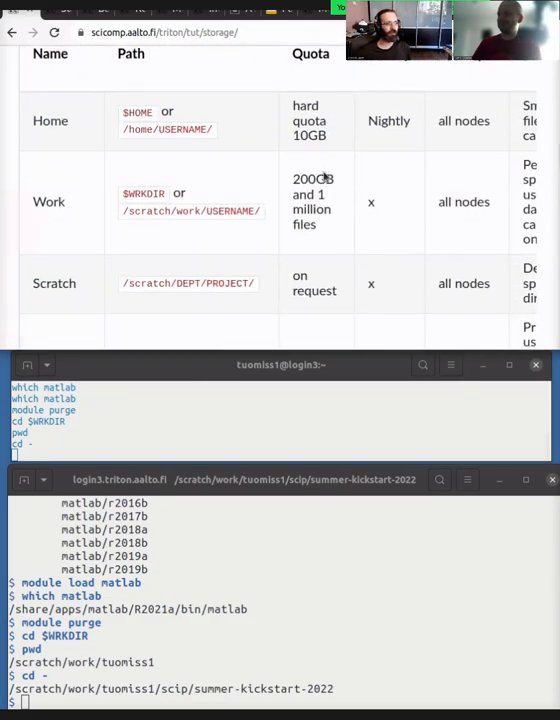
scroll("down", 3)
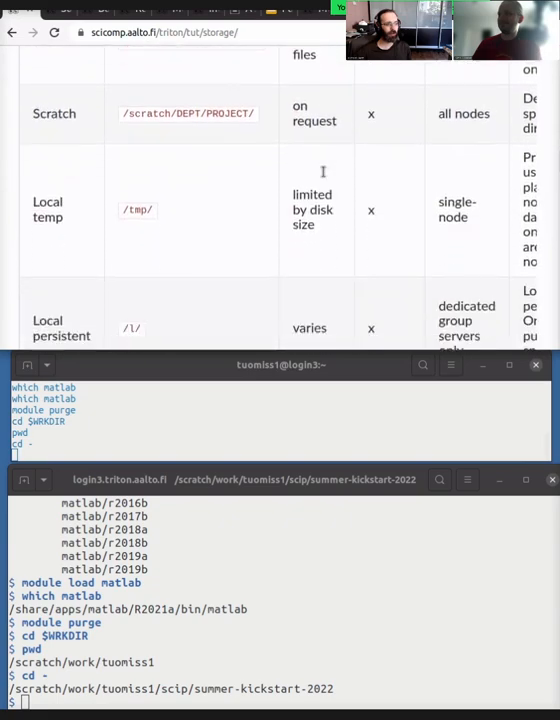
scroll("down", 3)
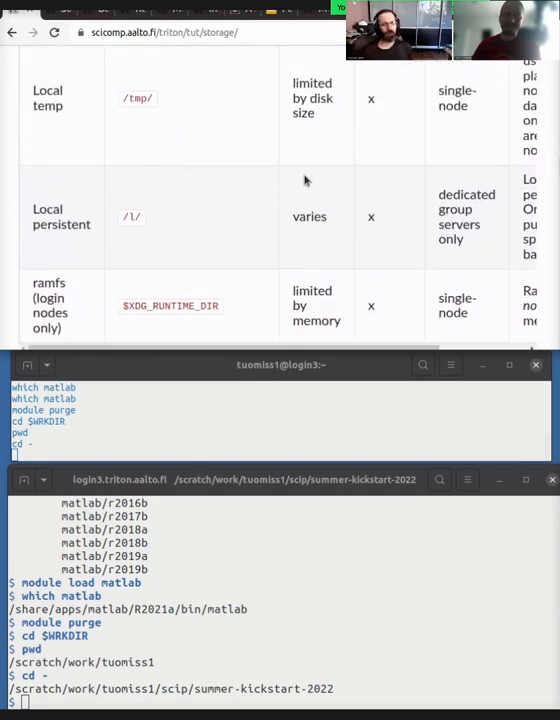
mouse_move(314, 182)
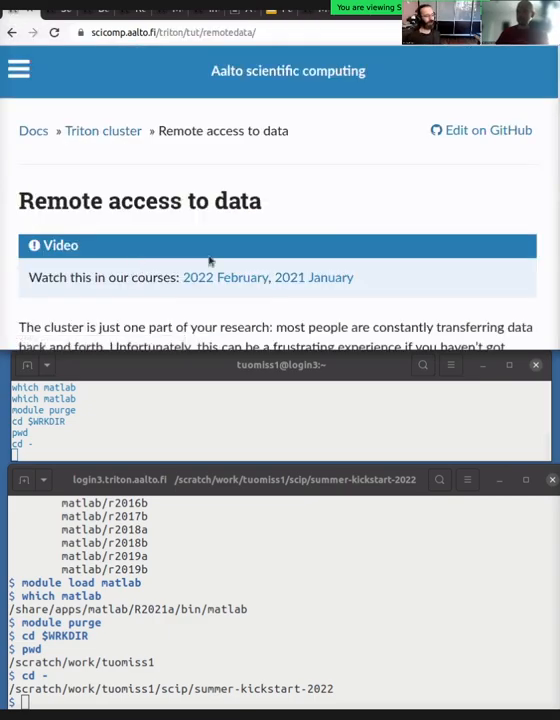
Scroll the Remote access to data page down past its Cheatsheet section.
scroll("down", 3)
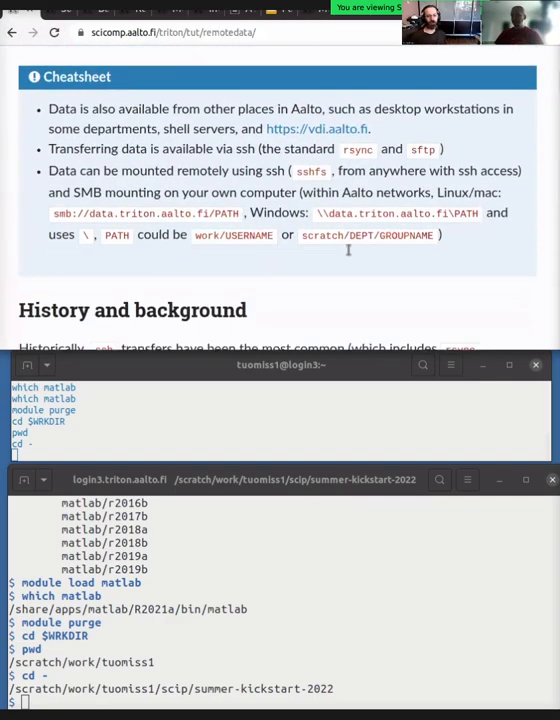
scroll("down", 3)
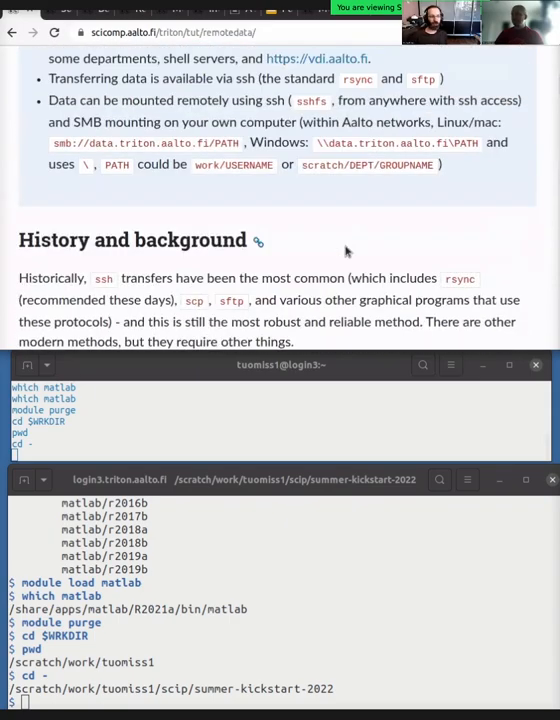
scroll("down", 3)
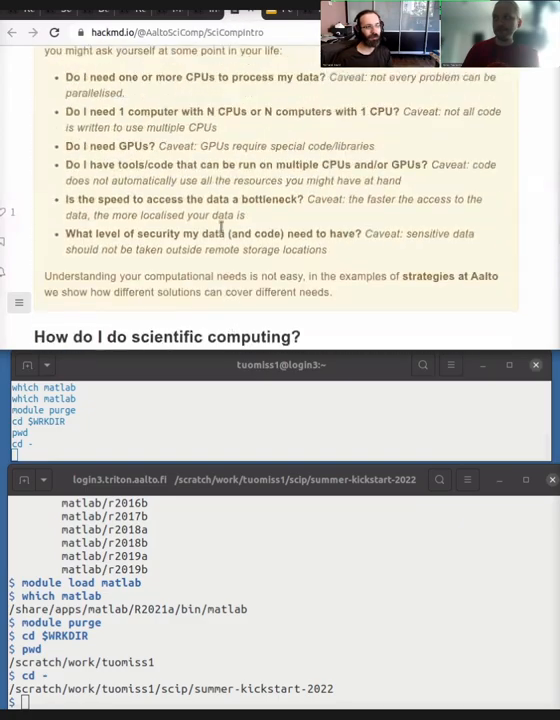
Scroll HackMD to the layers diagram, then scroll the remote data docs to Data availability throughout Aalto.
scroll("down", 3)
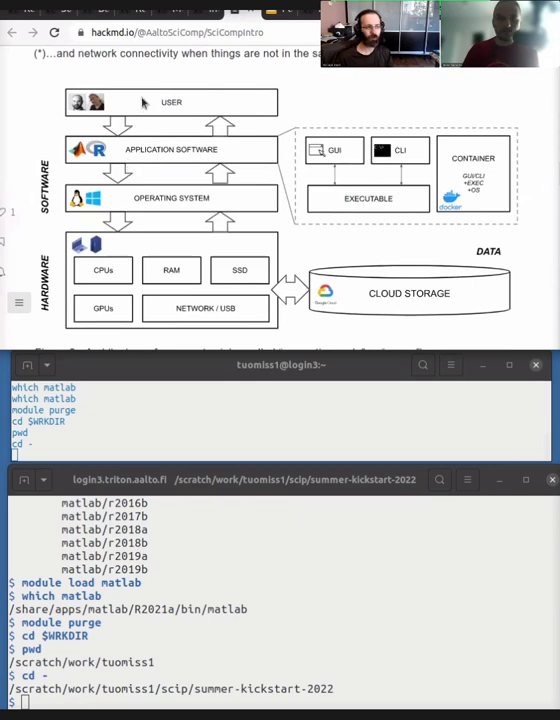
mouse_move(131, 140)
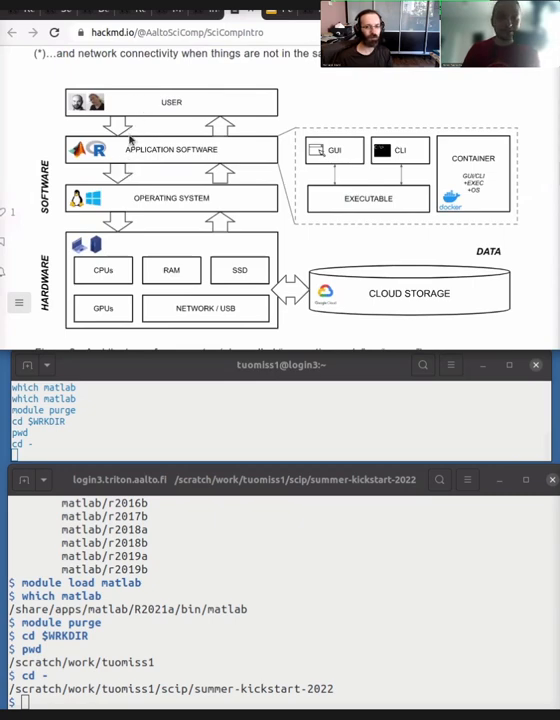
mouse_move(124, 294)
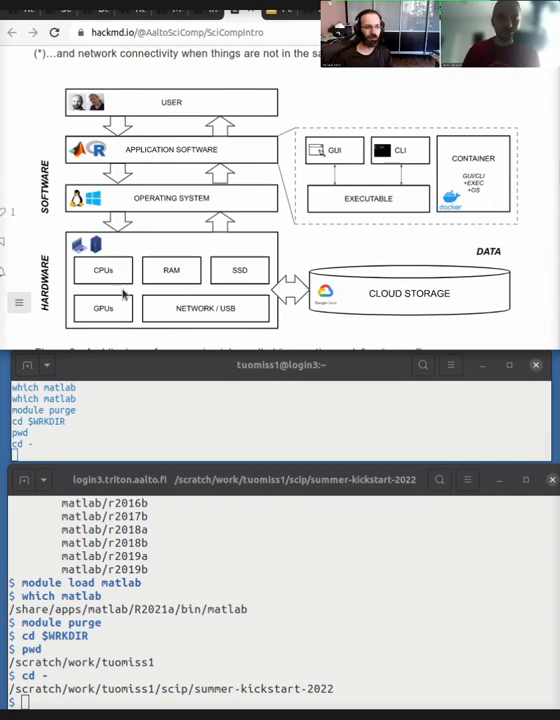
mouse_move(214, 197)
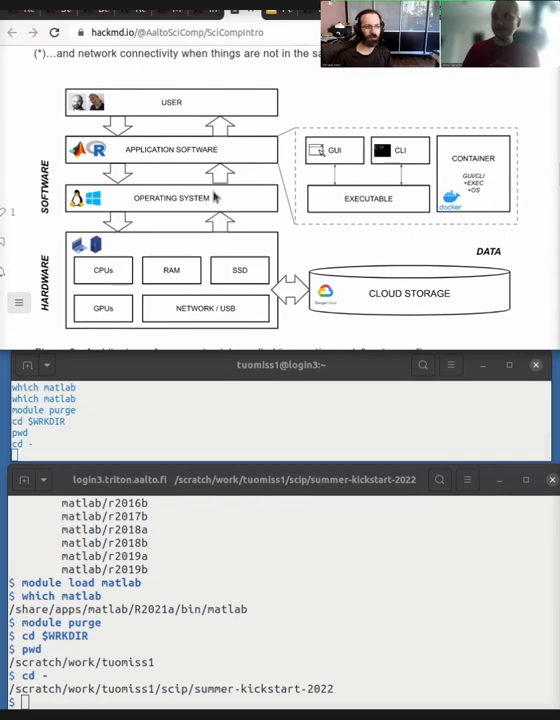
mouse_move(240, 95)
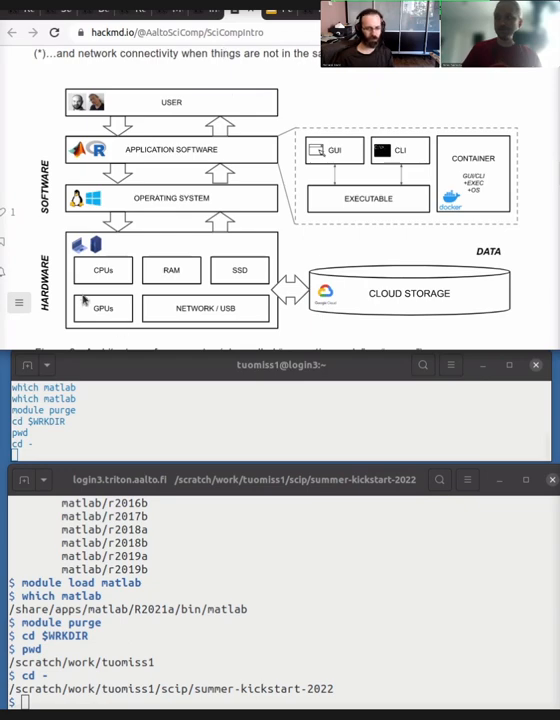
mouse_move(207, 252)
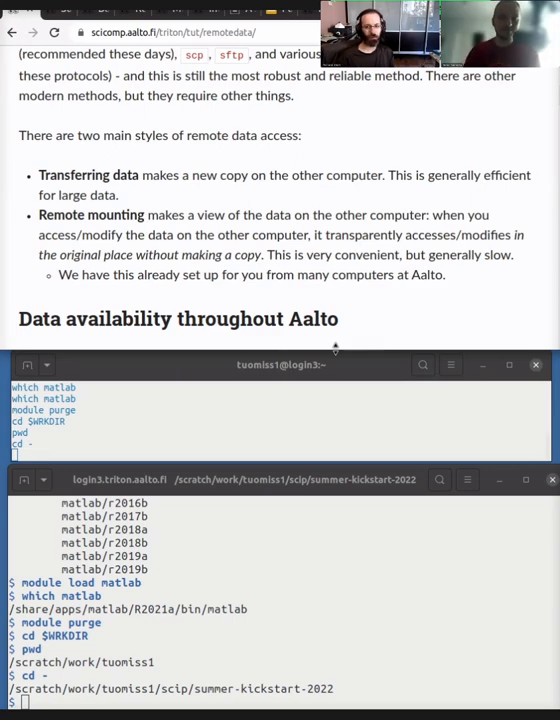
mouse_move(331, 291)
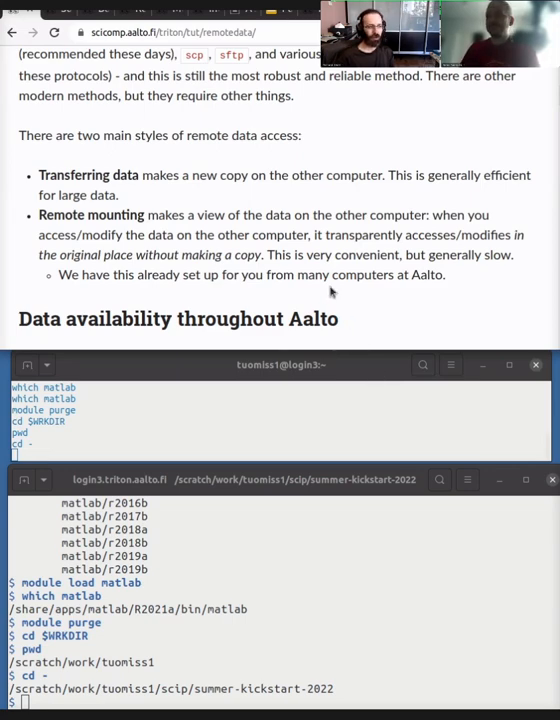
scroll("down", 3)
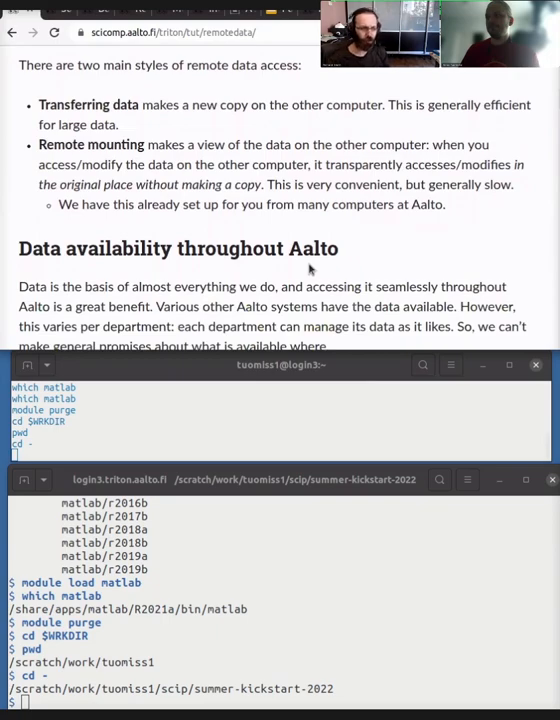